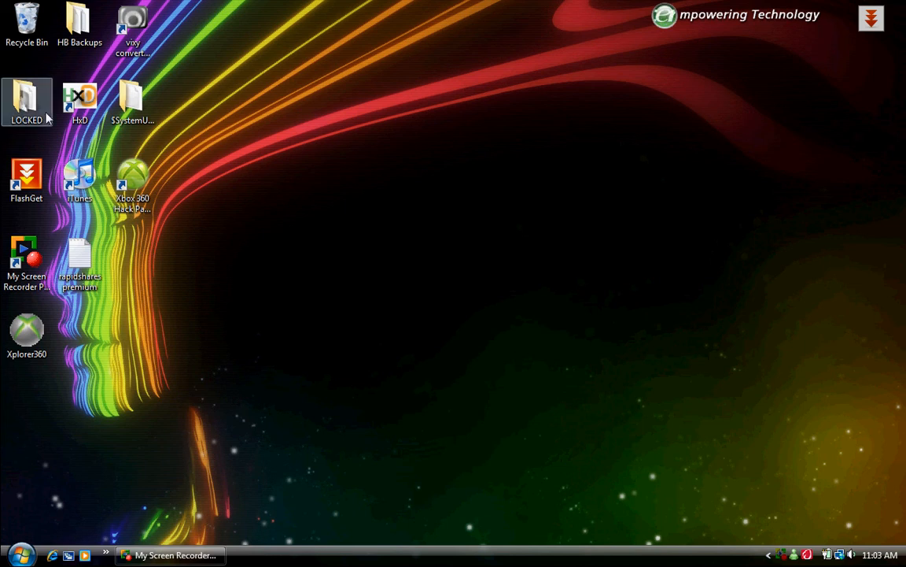
Launch XDVDMulleter.exe from LOCKED > DVD TOOLS > dvd_mulleter > dvd mulleter
double_click(26, 101)
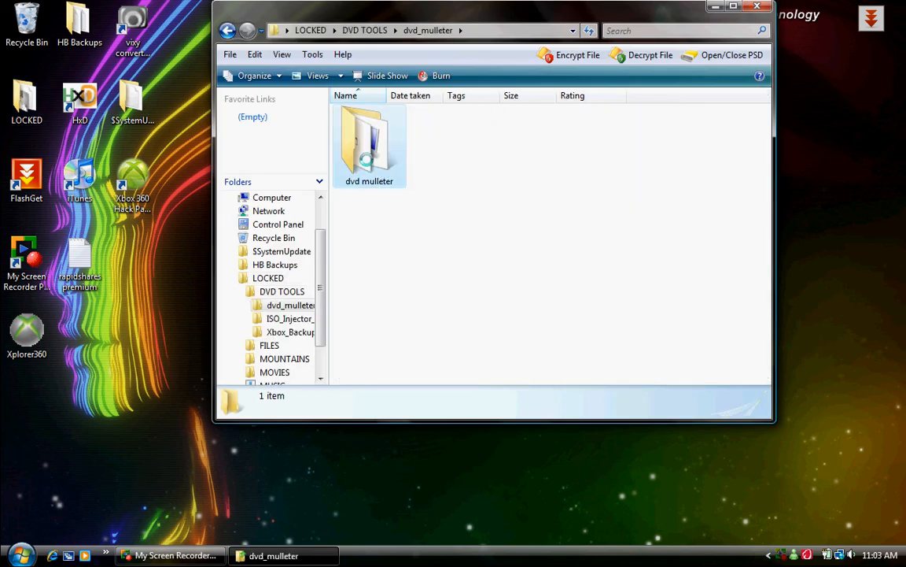
double_click(369, 141)
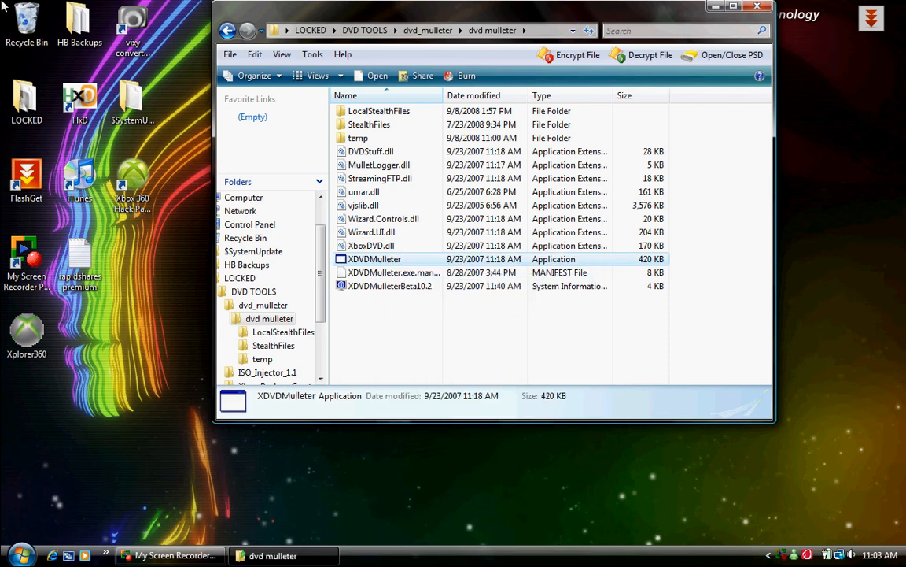
double_click(374, 259)
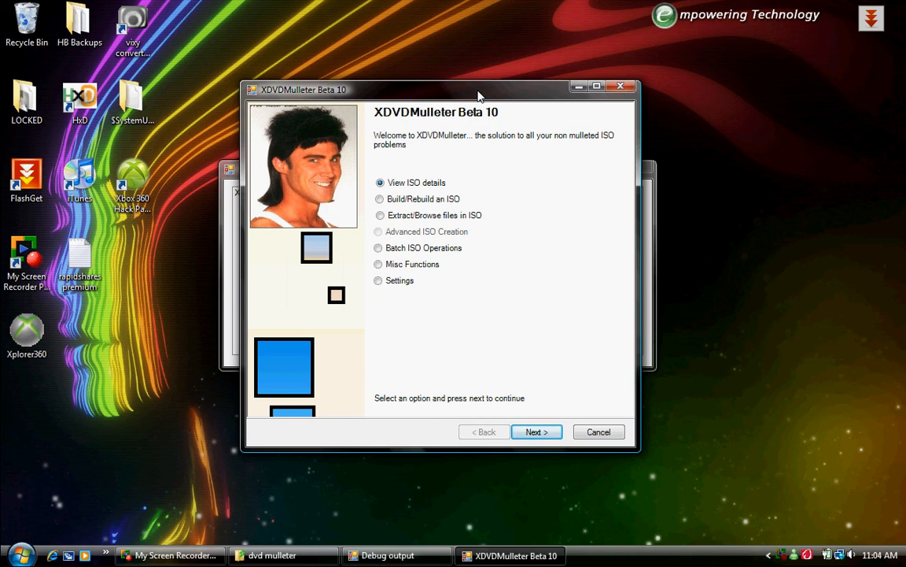
mouse_move(526, 342)
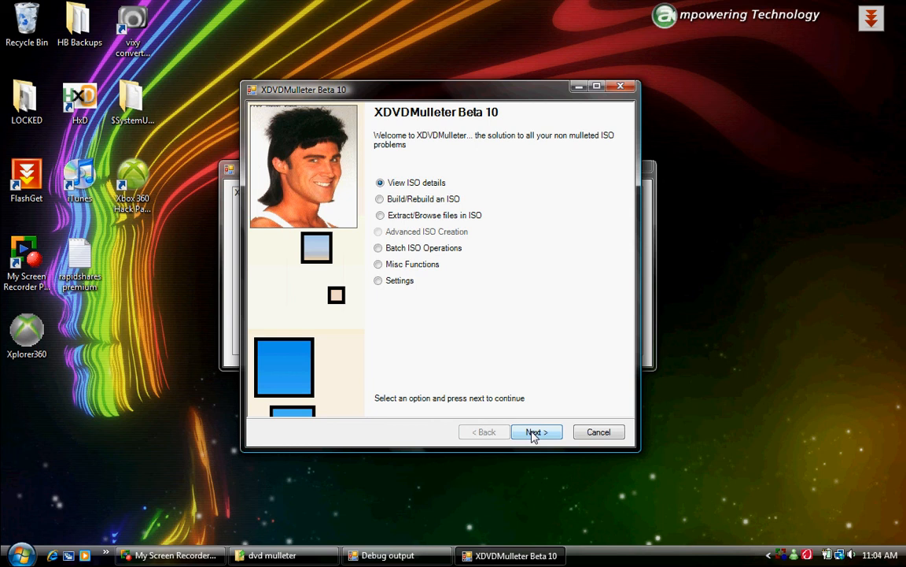
Go to the Load ISO Folder tab, browse Recent Places, then cancel without choosing a file
left_click(535, 431)
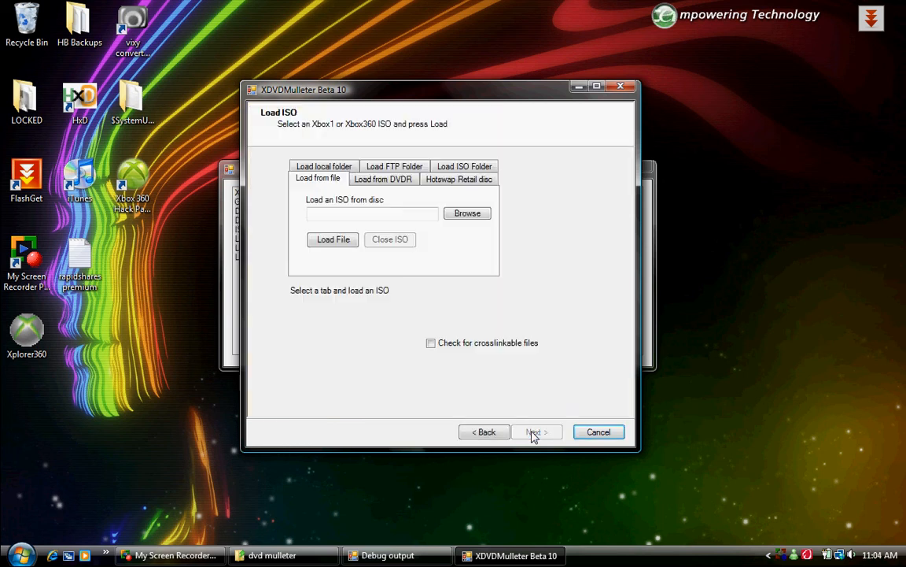
mouse_move(534, 286)
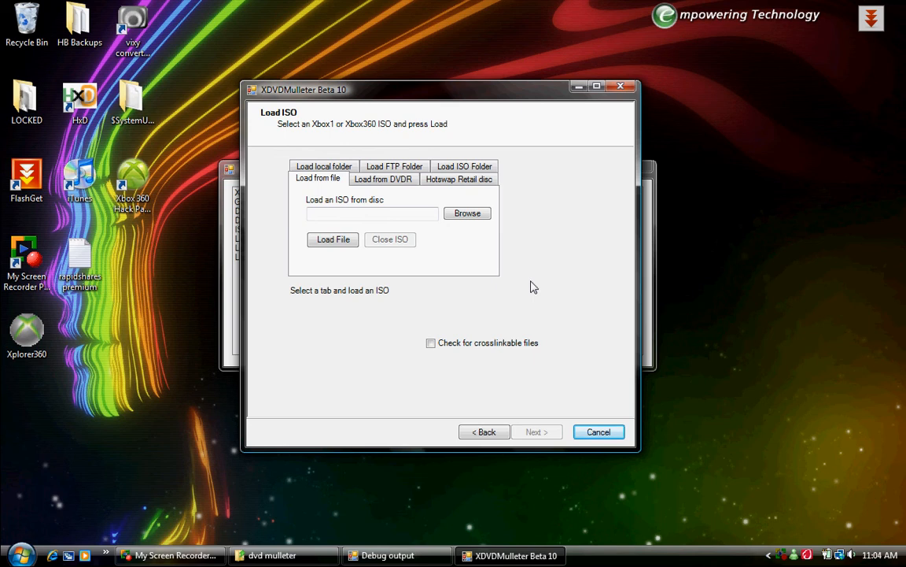
left_click(458, 166)
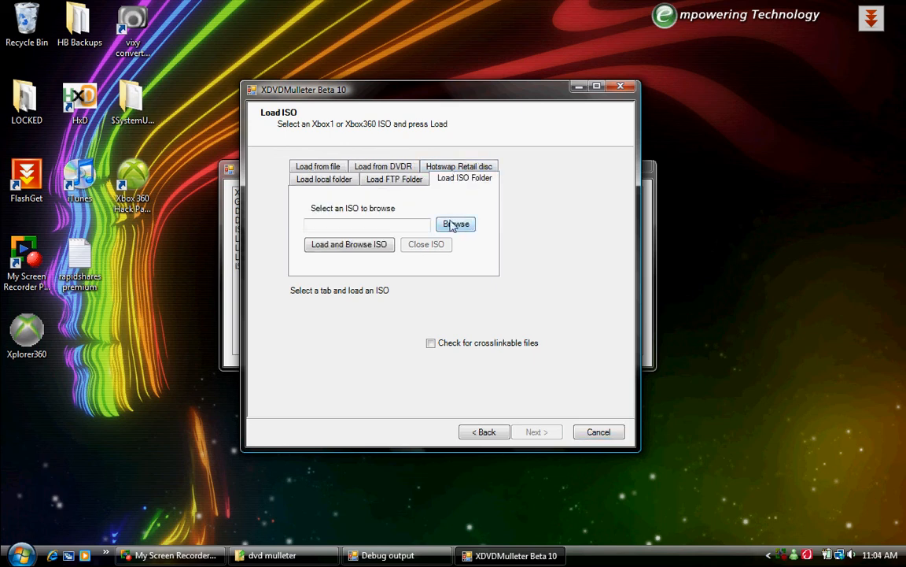
mouse_move(527, 244)
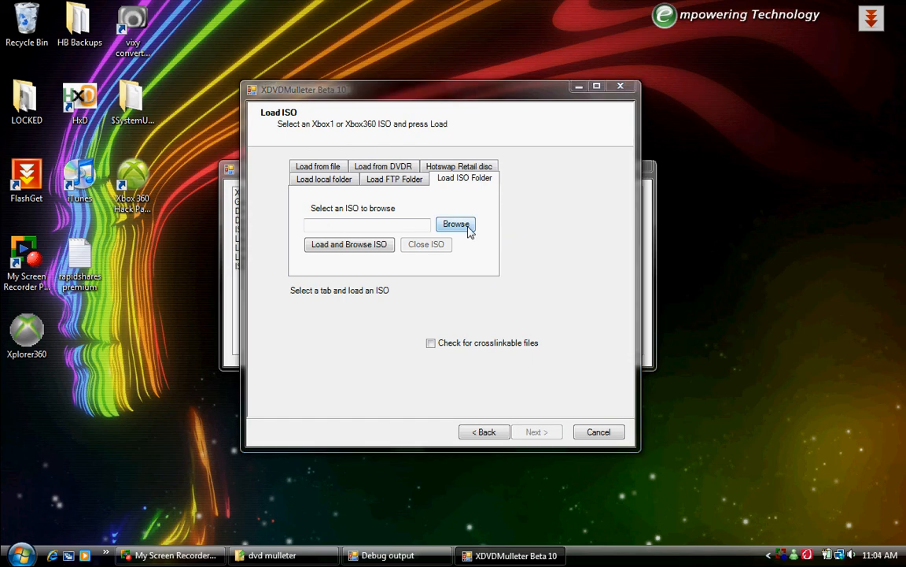
left_click(456, 224)
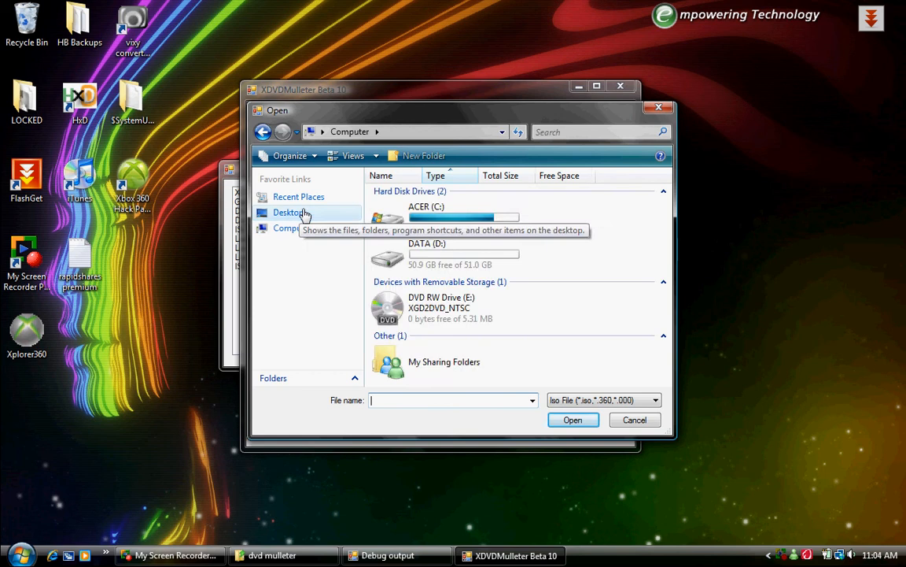
left_click(298, 196)
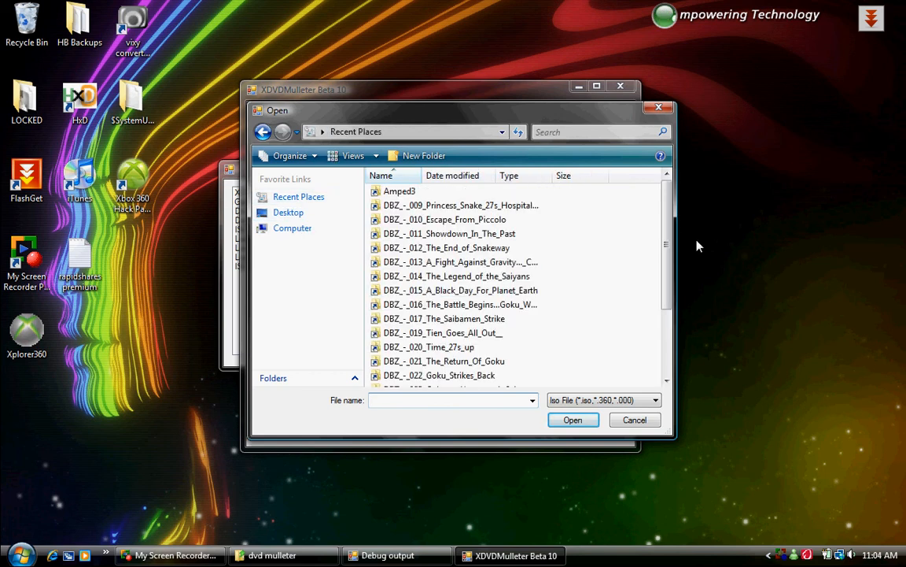
left_click(634, 419)
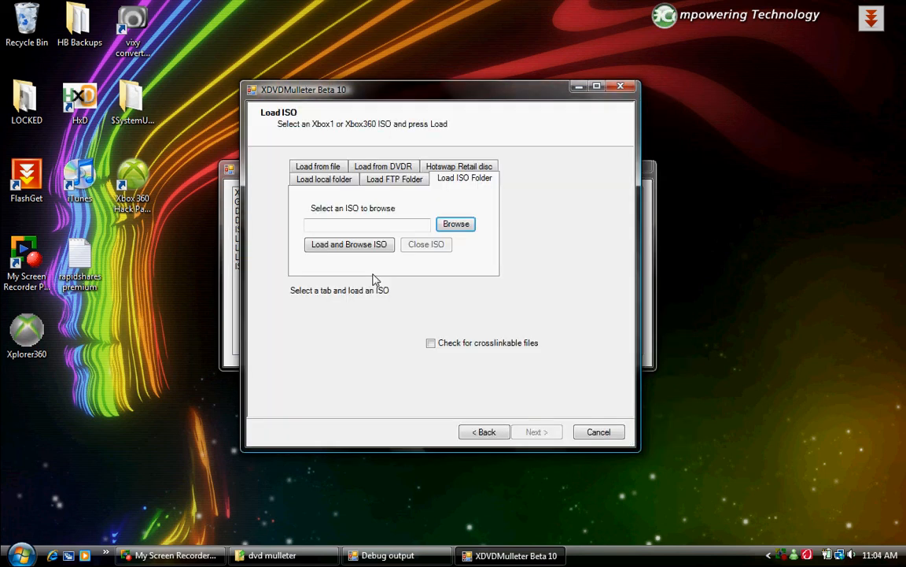
mouse_move(394, 179)
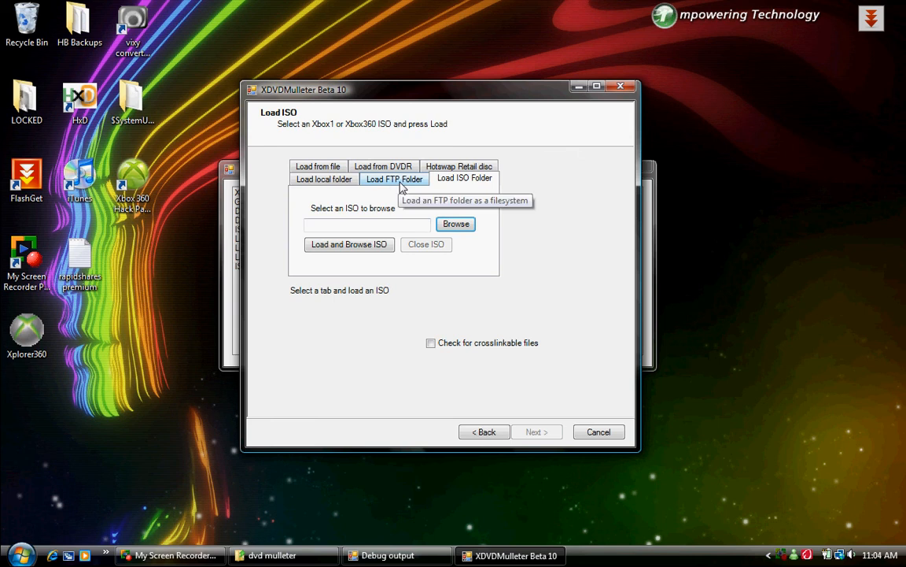
mouse_move(383, 166)
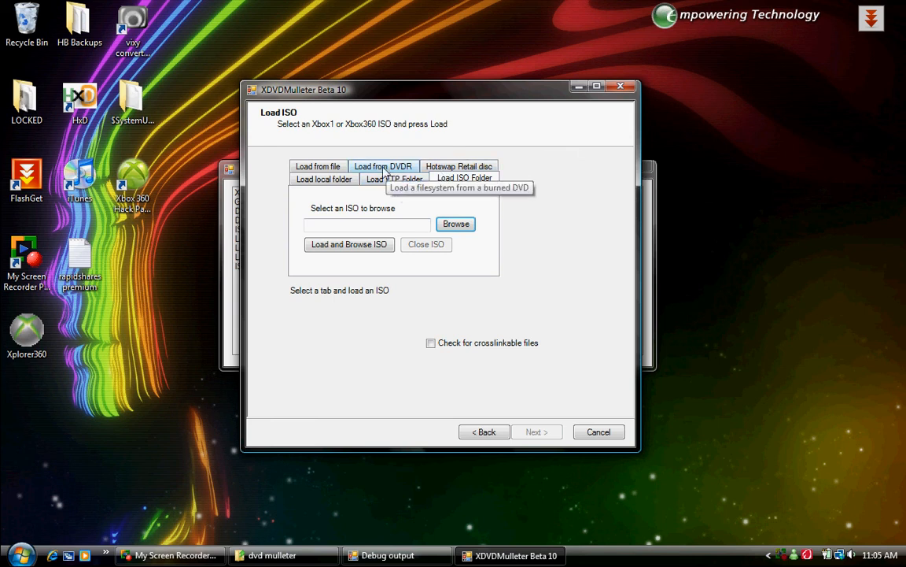
Load the disc from DVD drive E: using raw mode reading
left_click(383, 166)
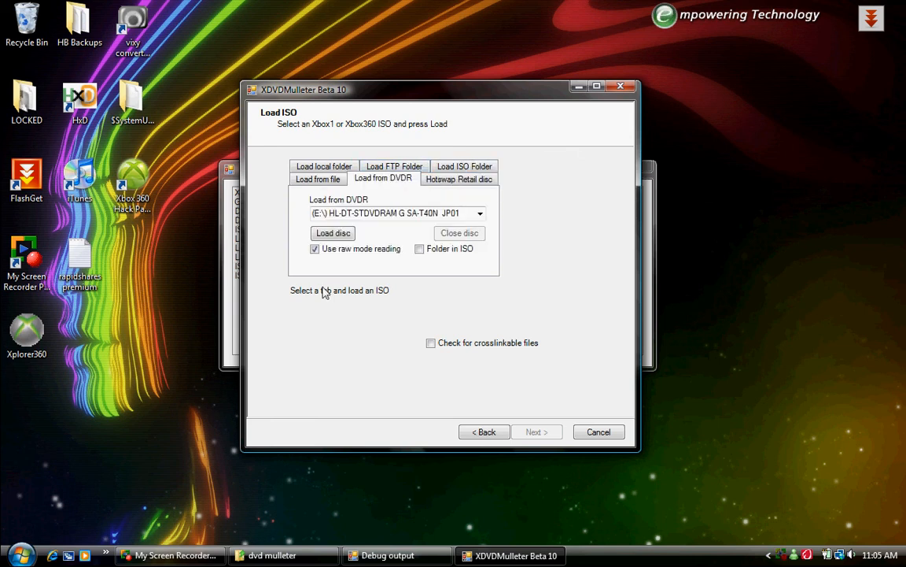
left_click(332, 233)
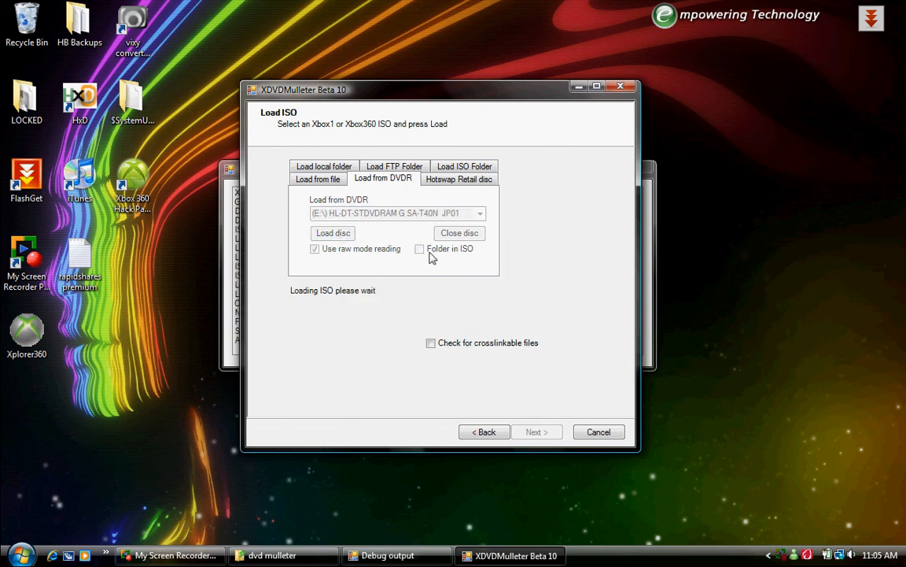
mouse_move(447, 264)
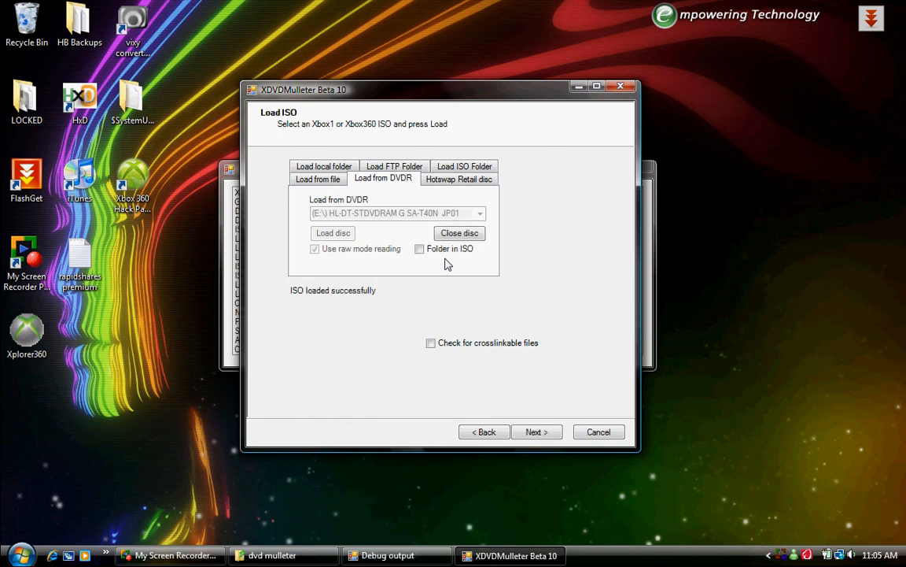
mouse_move(539, 421)
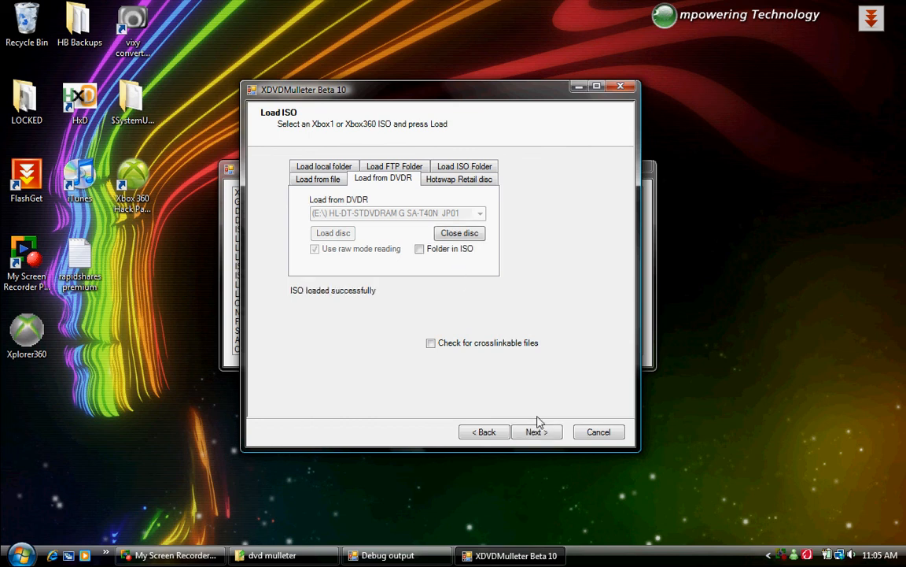
Continue to the Xbox ISO details and show the Other tab's tools
left_click(536, 432)
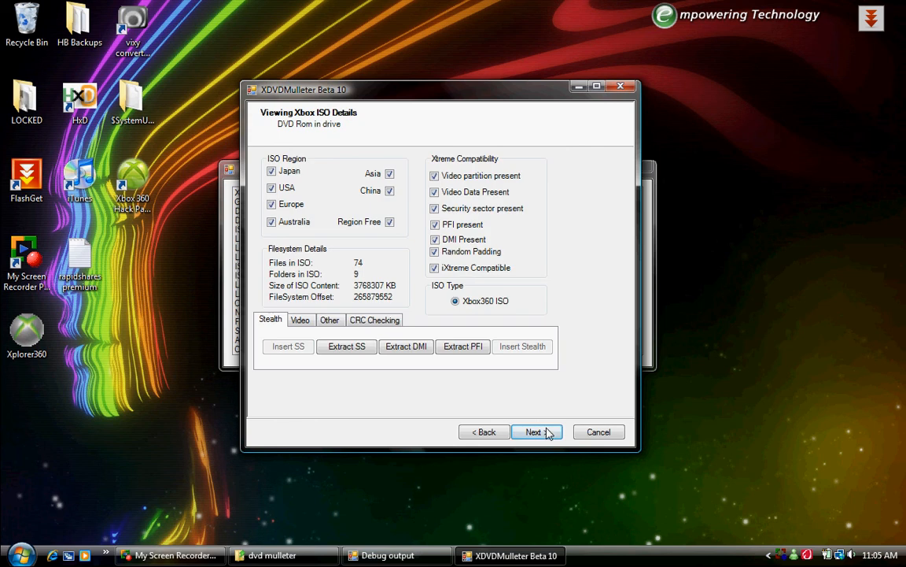
mouse_move(519, 395)
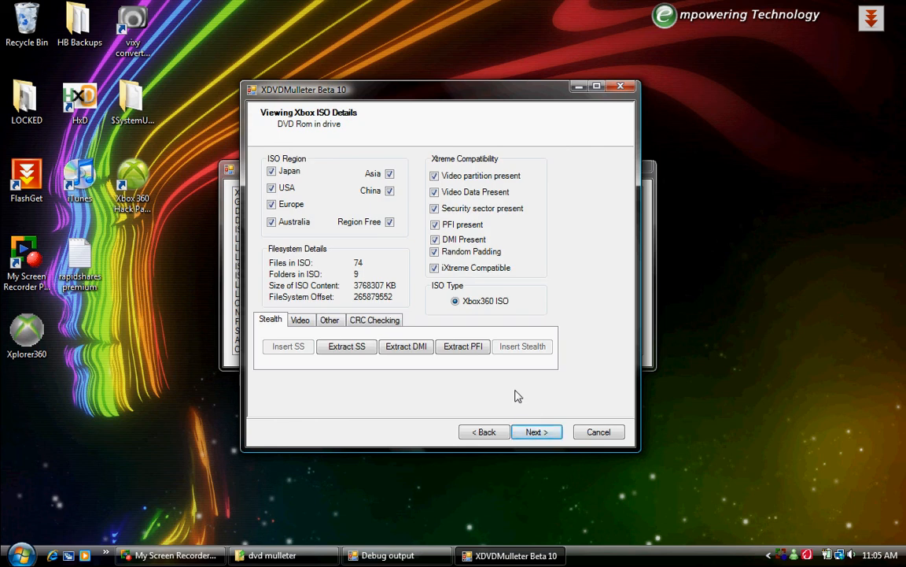
mouse_move(399, 307)
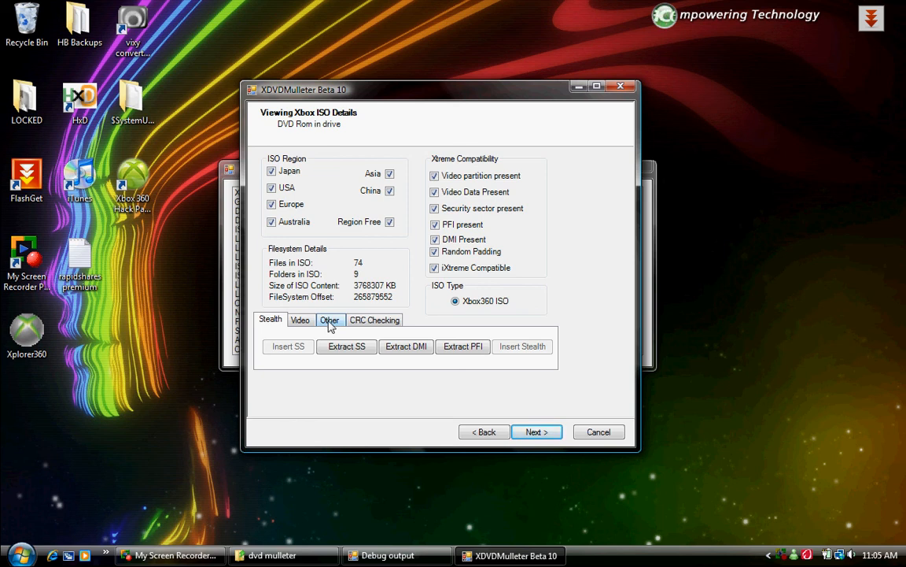
left_click(329, 319)
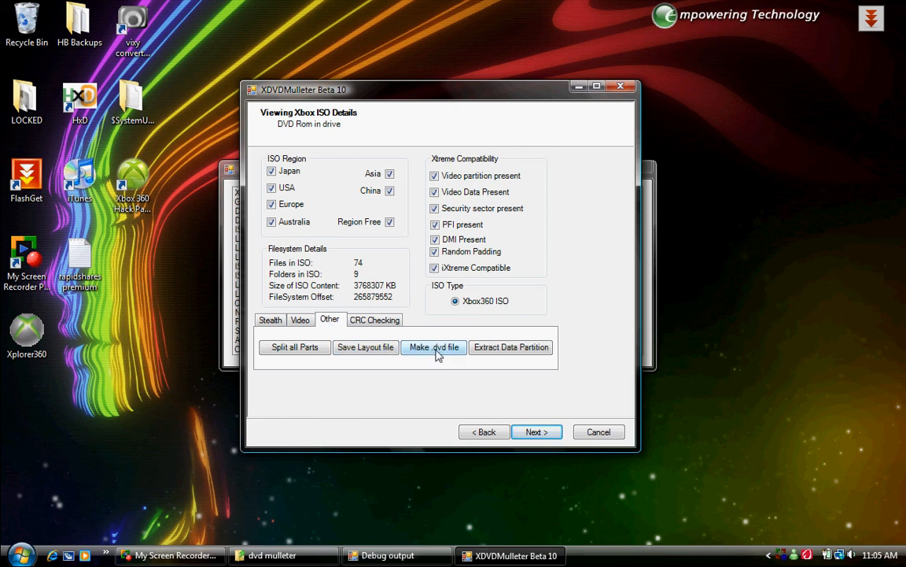
Save a .dvd layer-break file named farcry2 to the Desktop
left_click(434, 347)
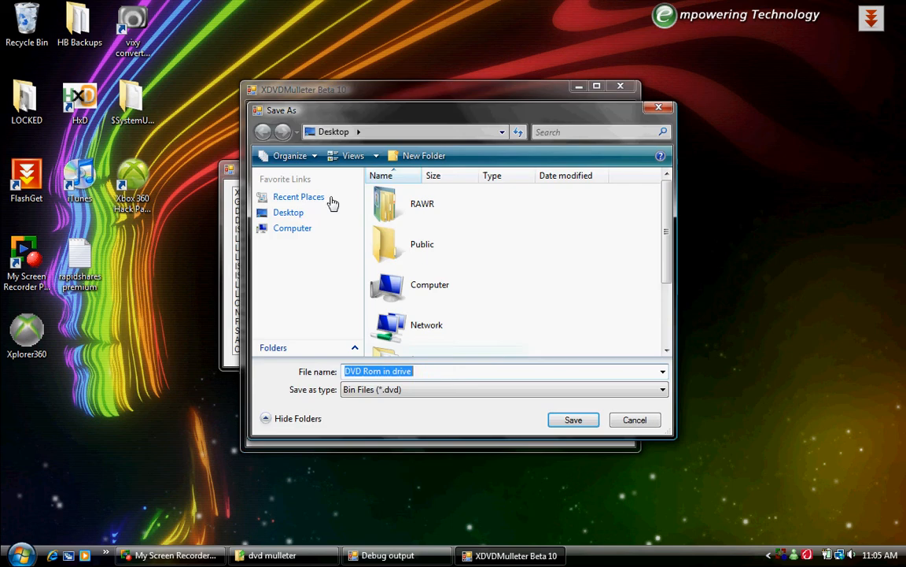
mouse_move(293, 228)
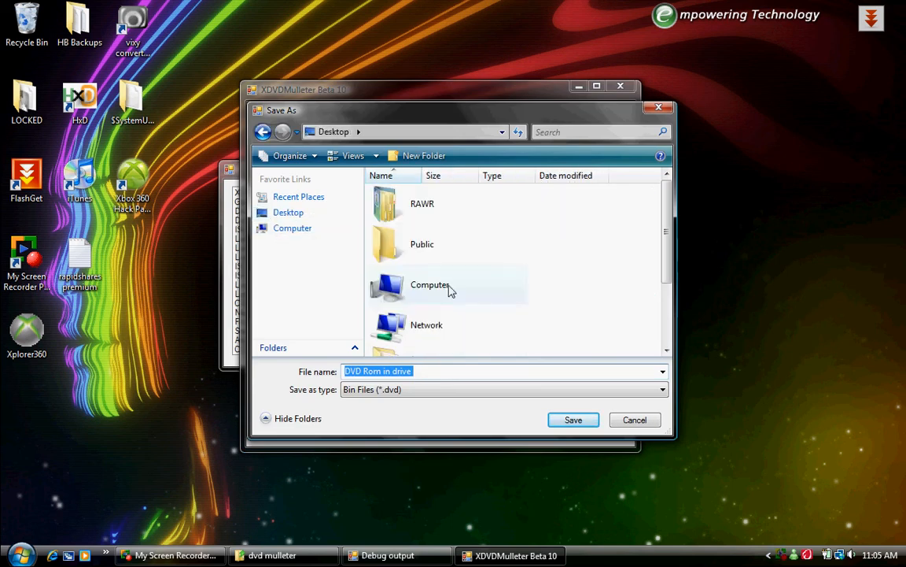
mouse_move(428, 371)
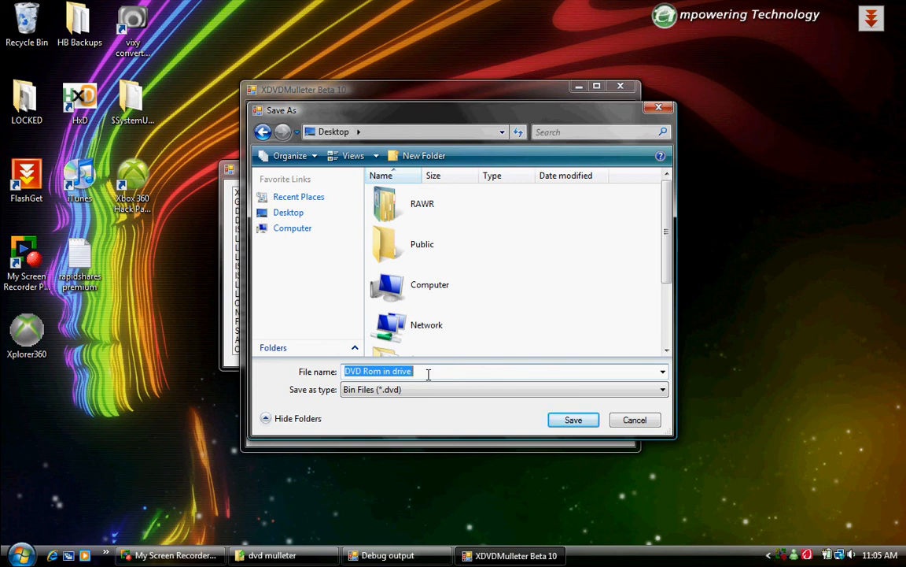
type("farcr")
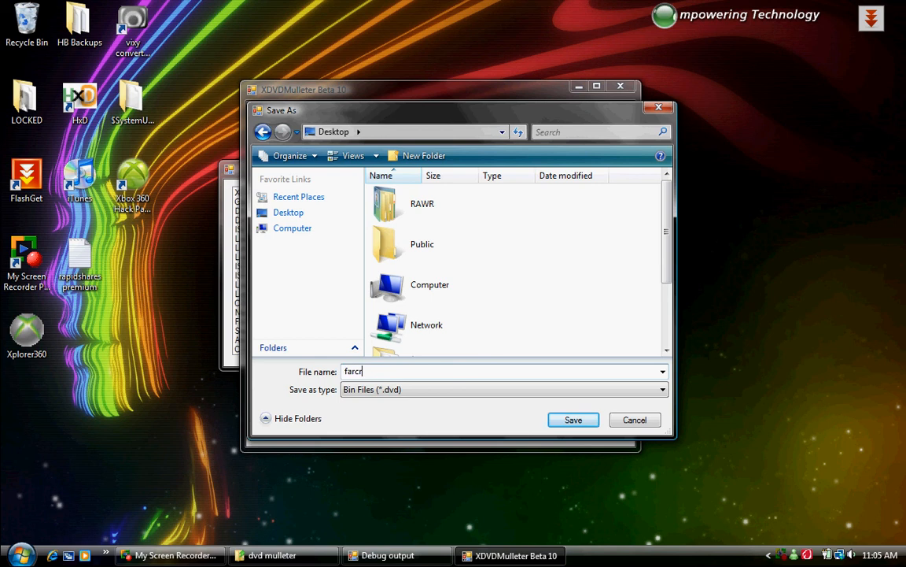
type("y2.is")
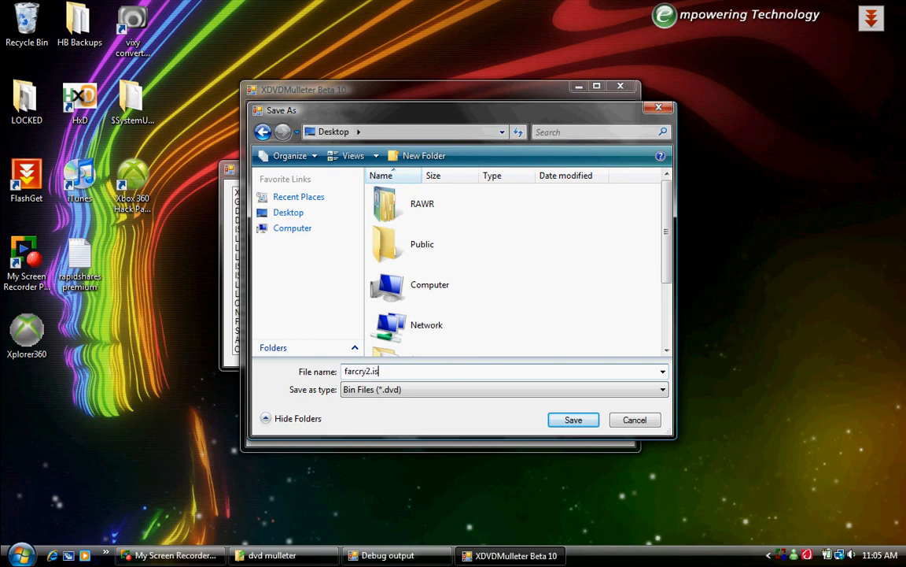
key("BackSpace")
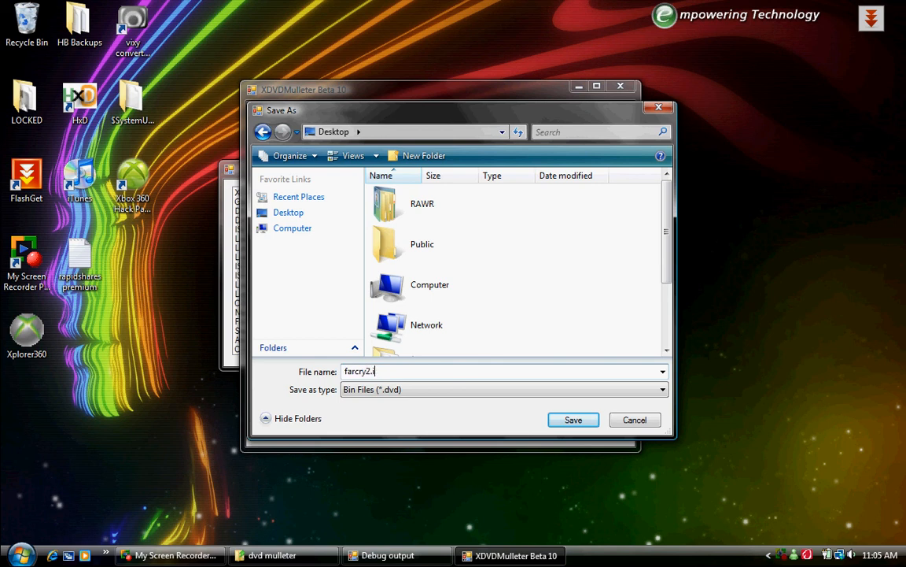
type("iso")
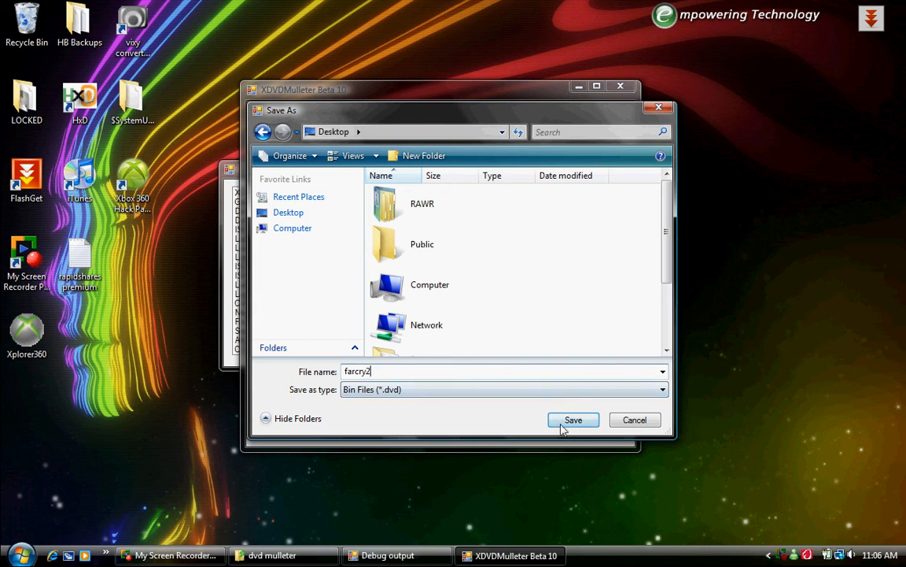
left_click(573, 420)
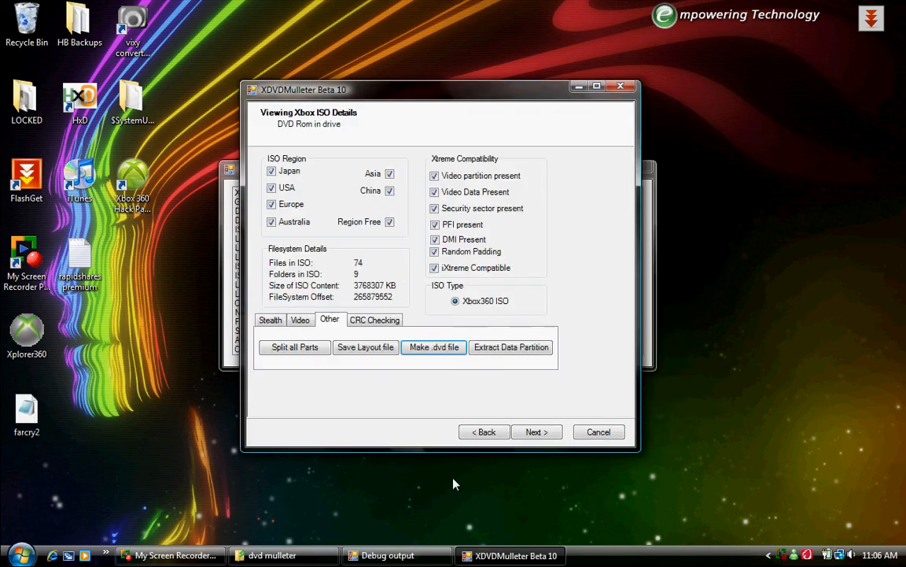
Return to the welcome page and exit XDVDMulleter
left_click(484, 431)
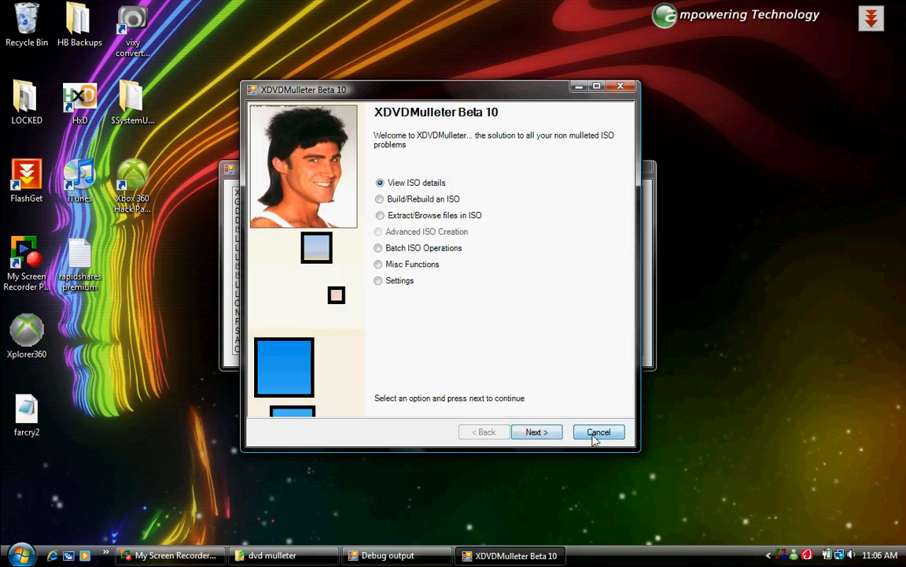
left_click(599, 432)
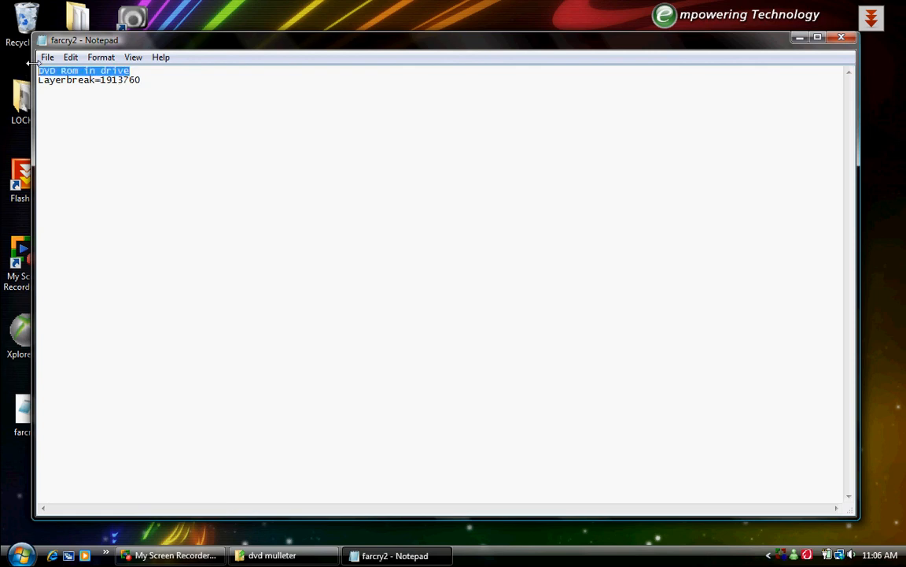
Deselect the first line of the farcry2 file in Notepad
left_click(622, 200)
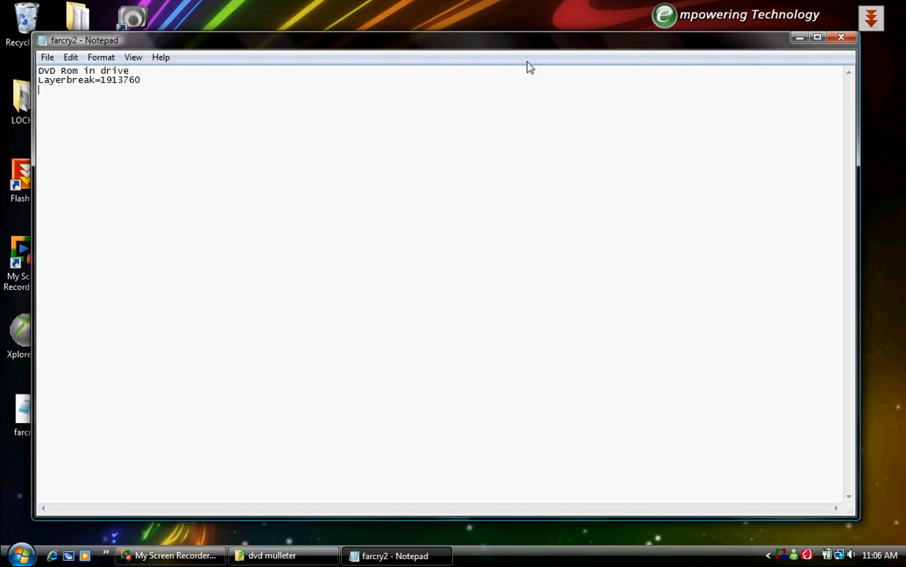
mouse_move(834, 50)
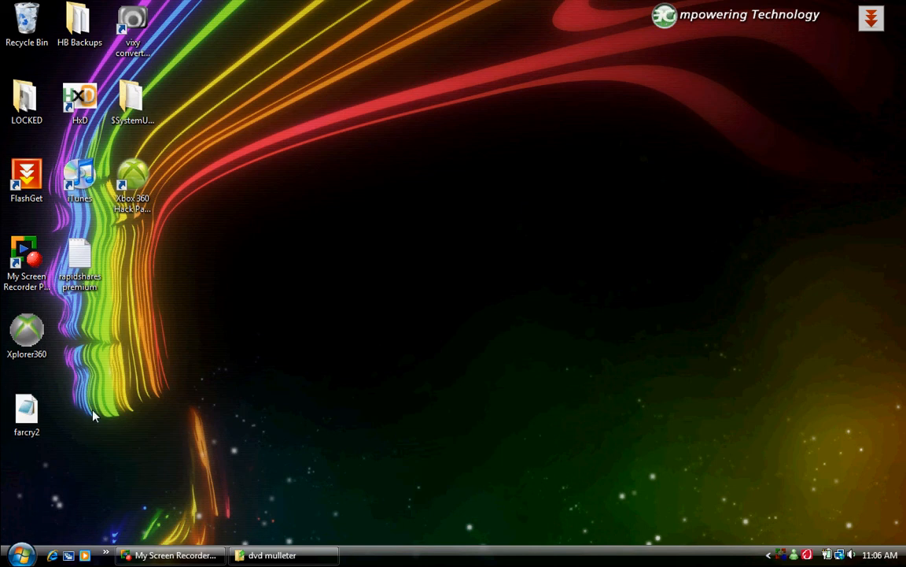
mouse_move(222, 438)
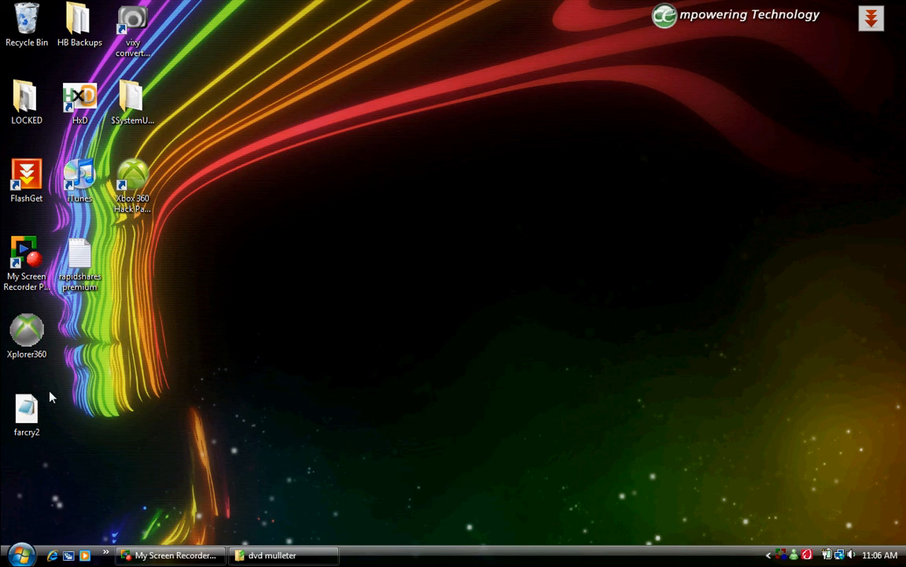
Move the farcry2 desktop icon beside the rapidshares premium file
left_click_drag(27, 406, 133, 257)
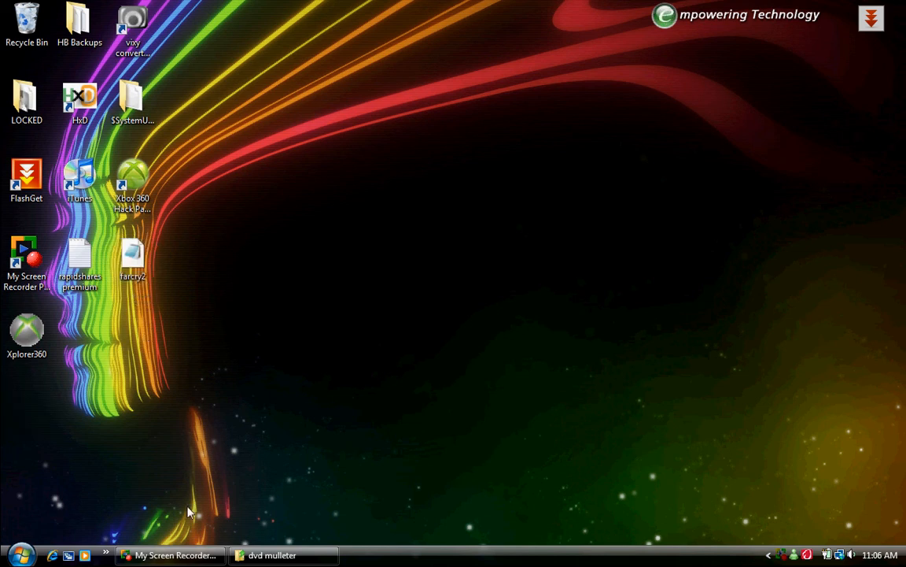
left_click(170, 555)
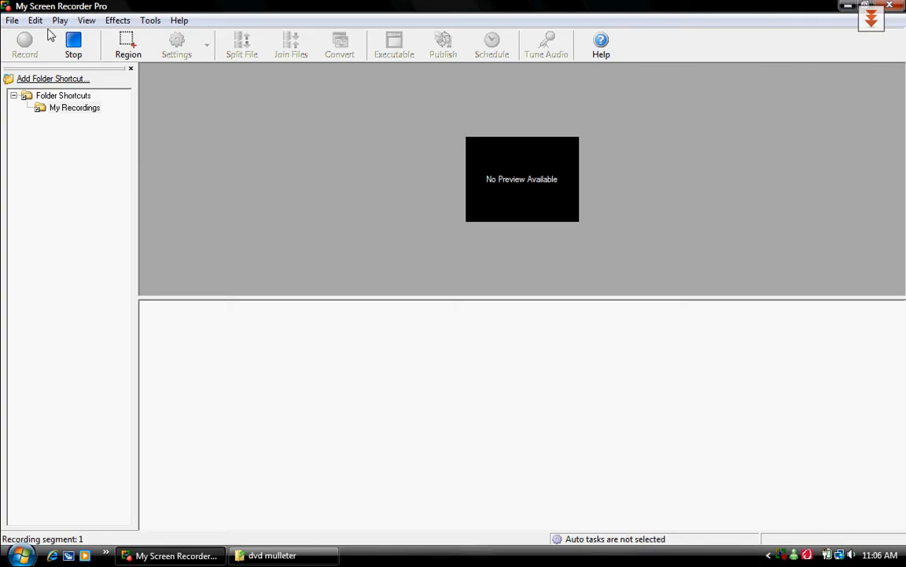